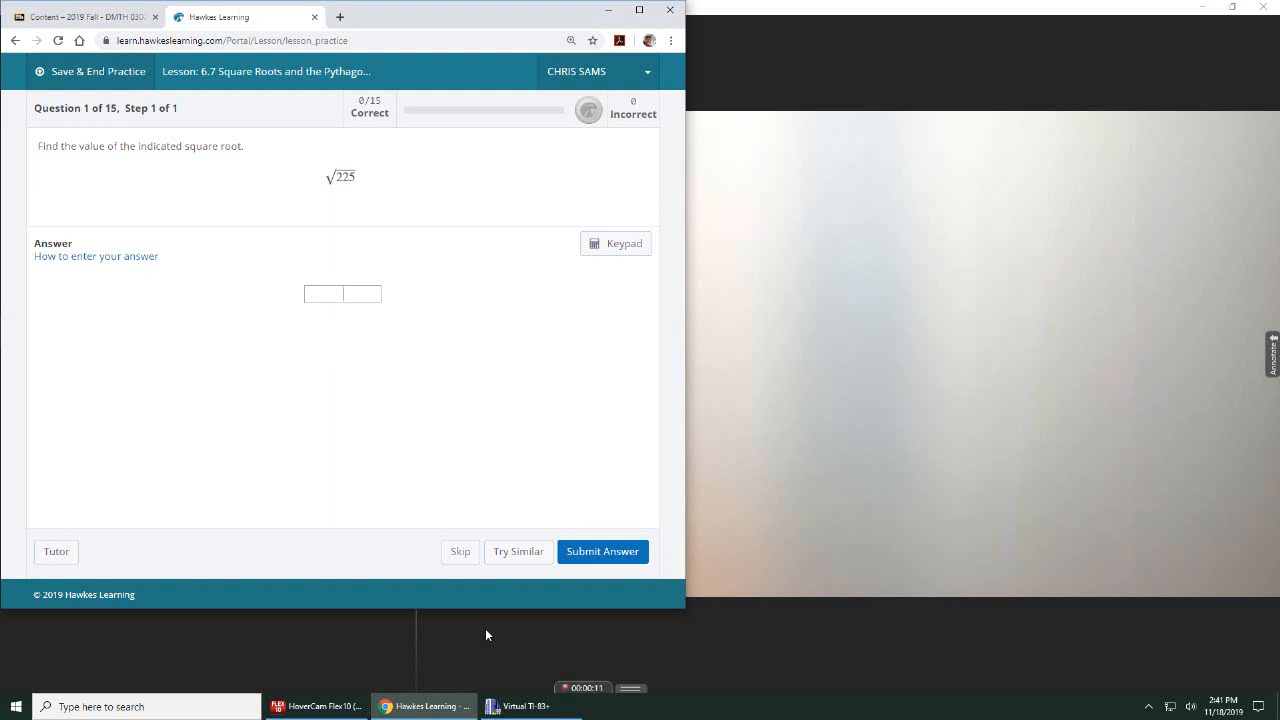
{"action": "mouse_move", "coordinate": [372, 197]}
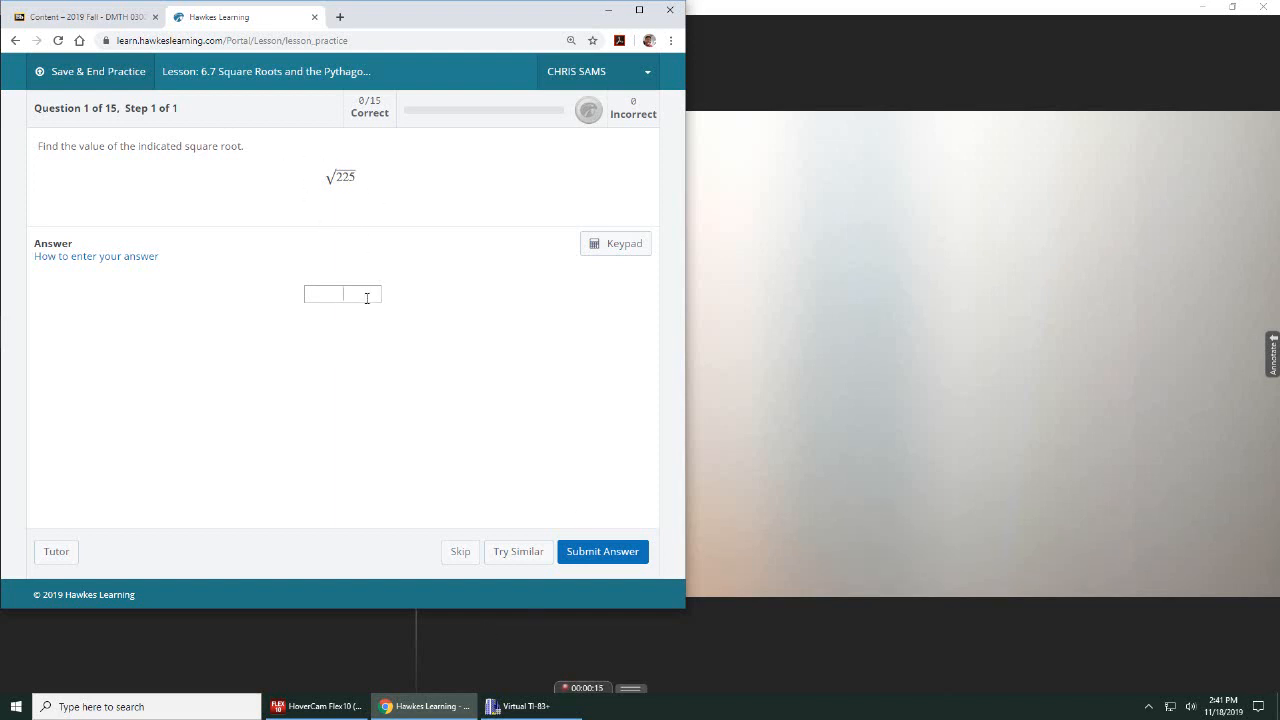
Step: Enter 15 as the square root of 225 and submit it
{"action": "type", "text": "15"}
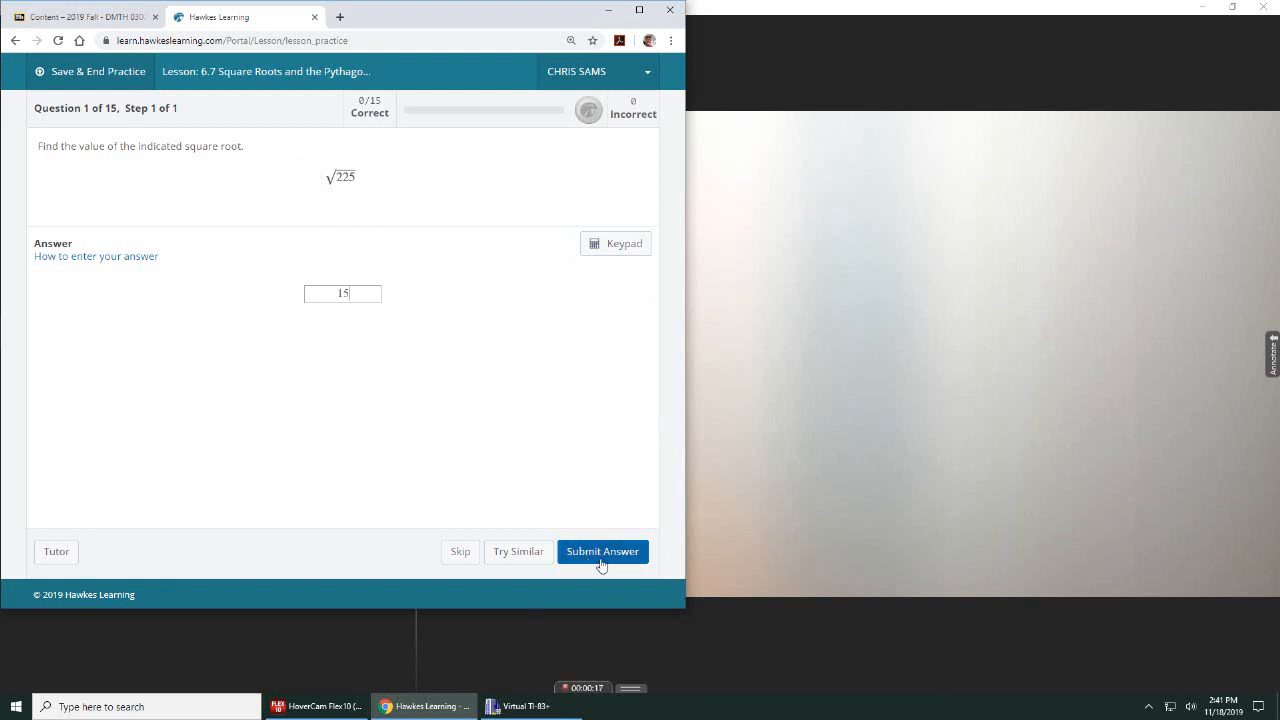
{"action": "left_click", "coordinate": [601, 551]}
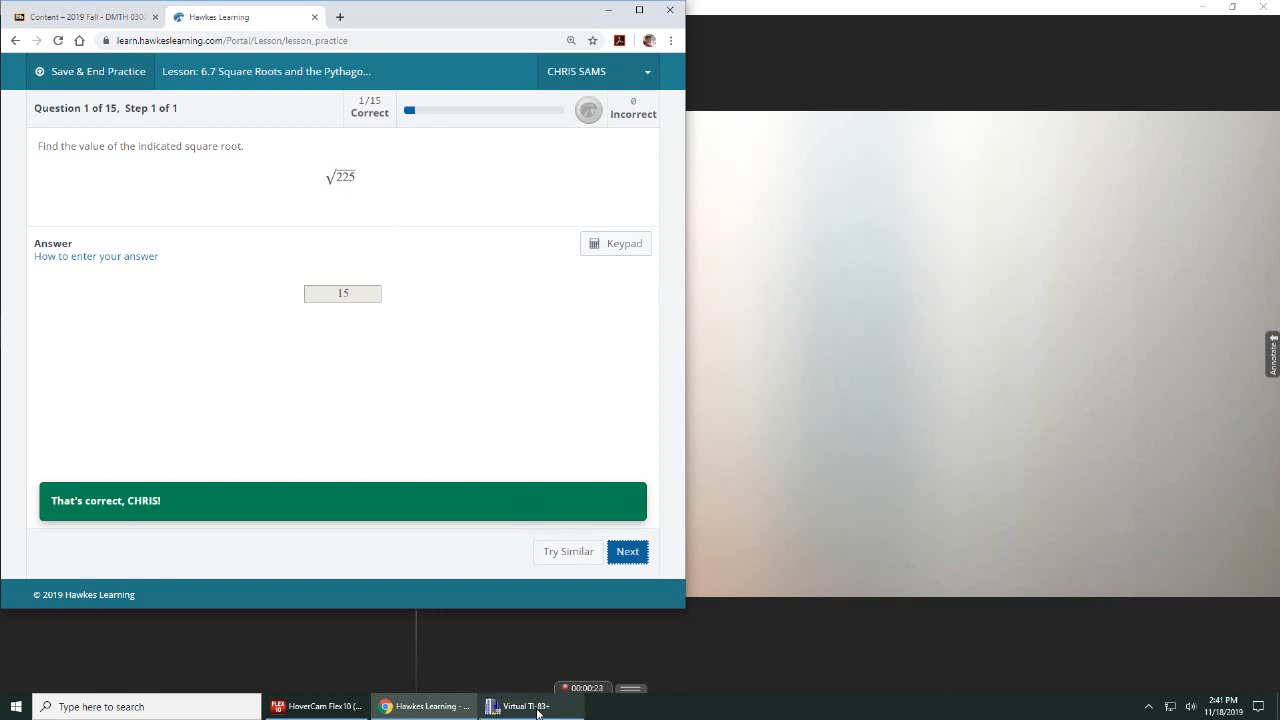
Step: Advance to question 2 (√375 to three decimals) and bring up the virtual TI-83
{"action": "left_click", "coordinate": [531, 706]}
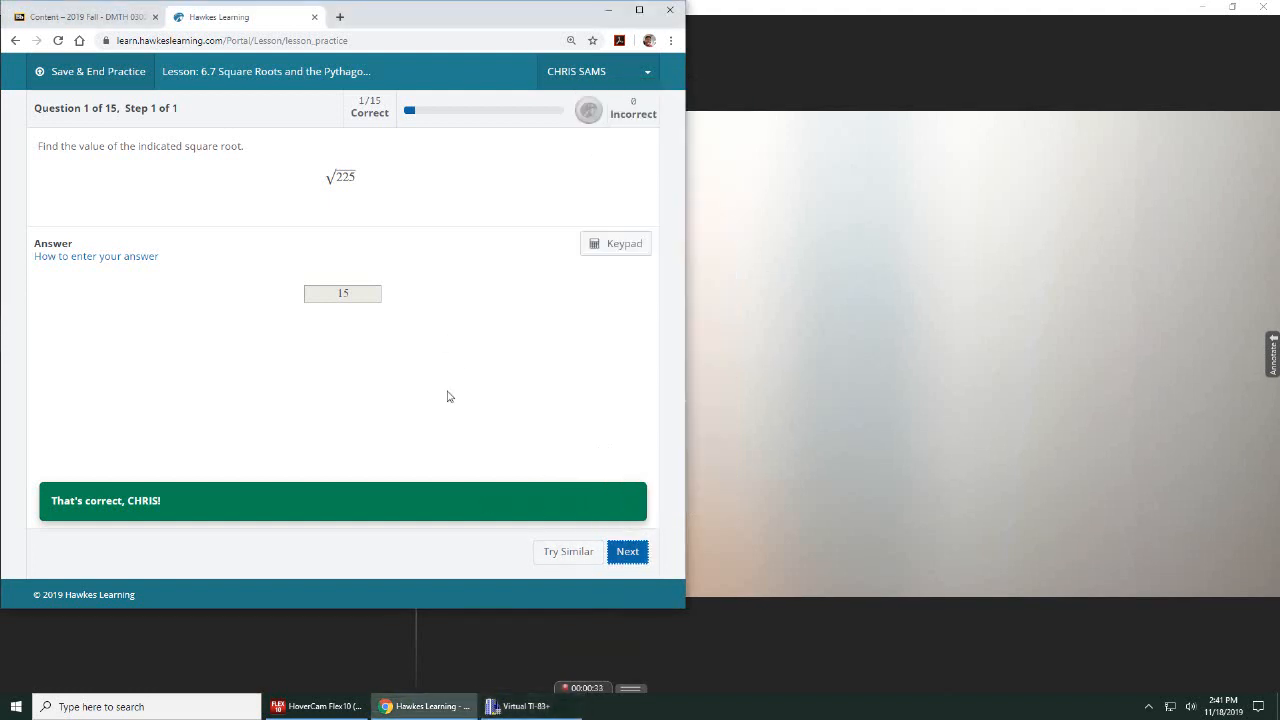
{"action": "left_click", "coordinate": [627, 551]}
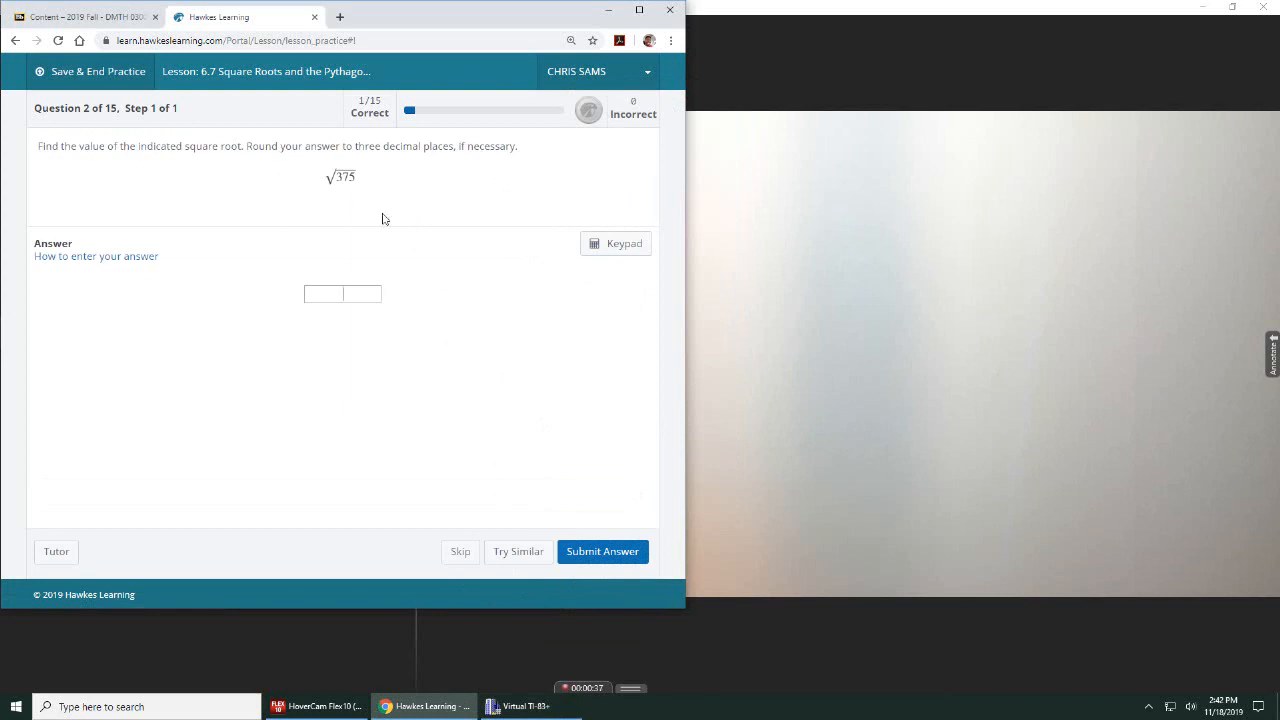
{"action": "left_click", "coordinate": [342, 293]}
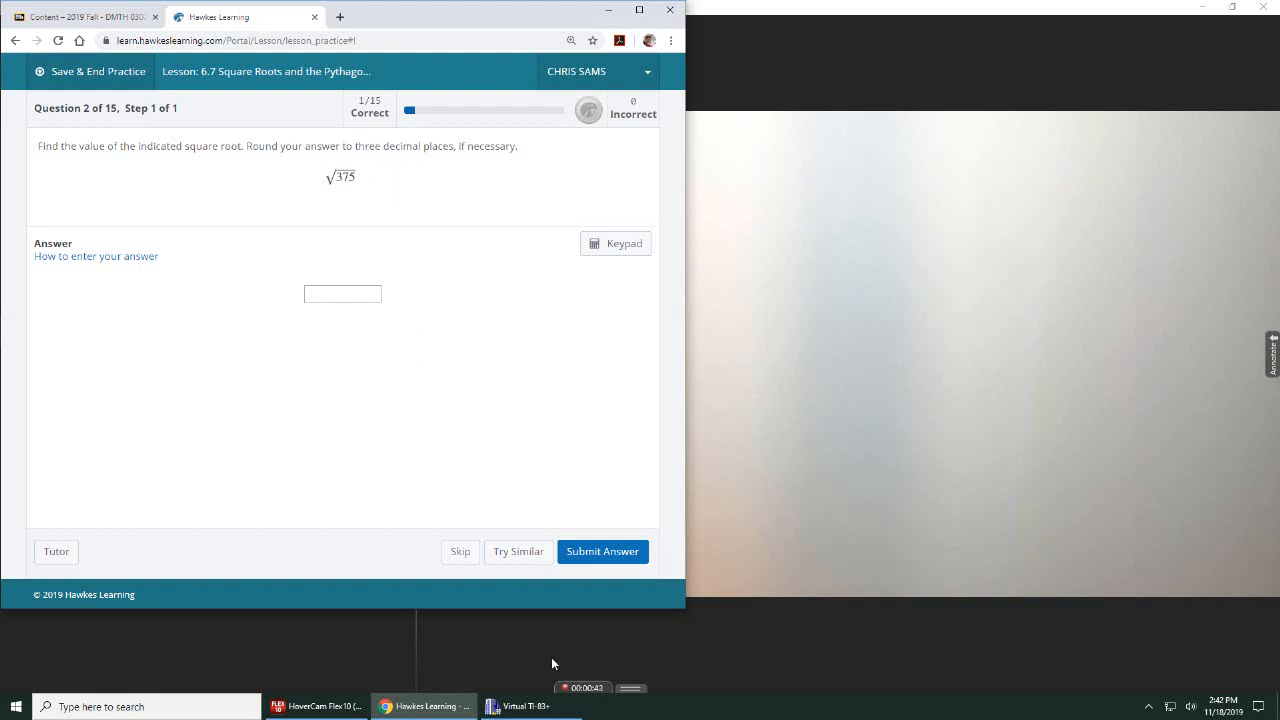
{"action": "left_click", "coordinate": [520, 706]}
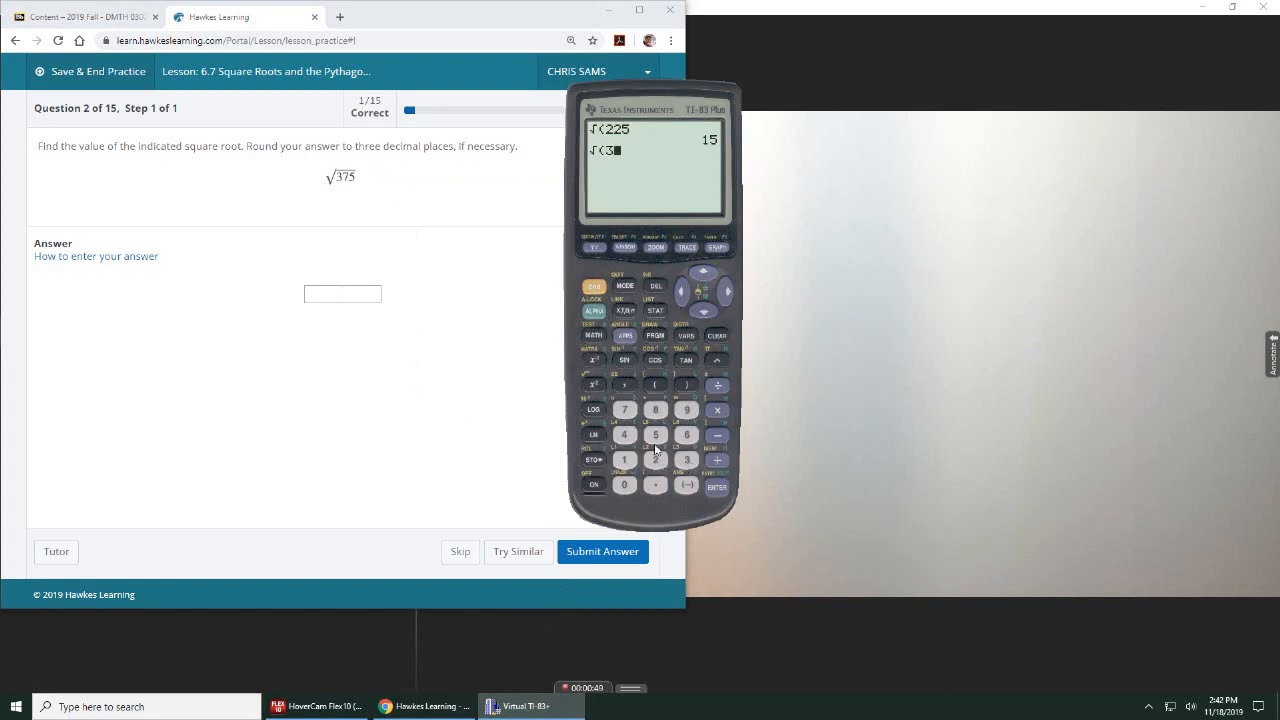
Step: Finish entering √(375) on the TI-83 to get 19.36491673
{"action": "left_click", "coordinate": [625, 409]}
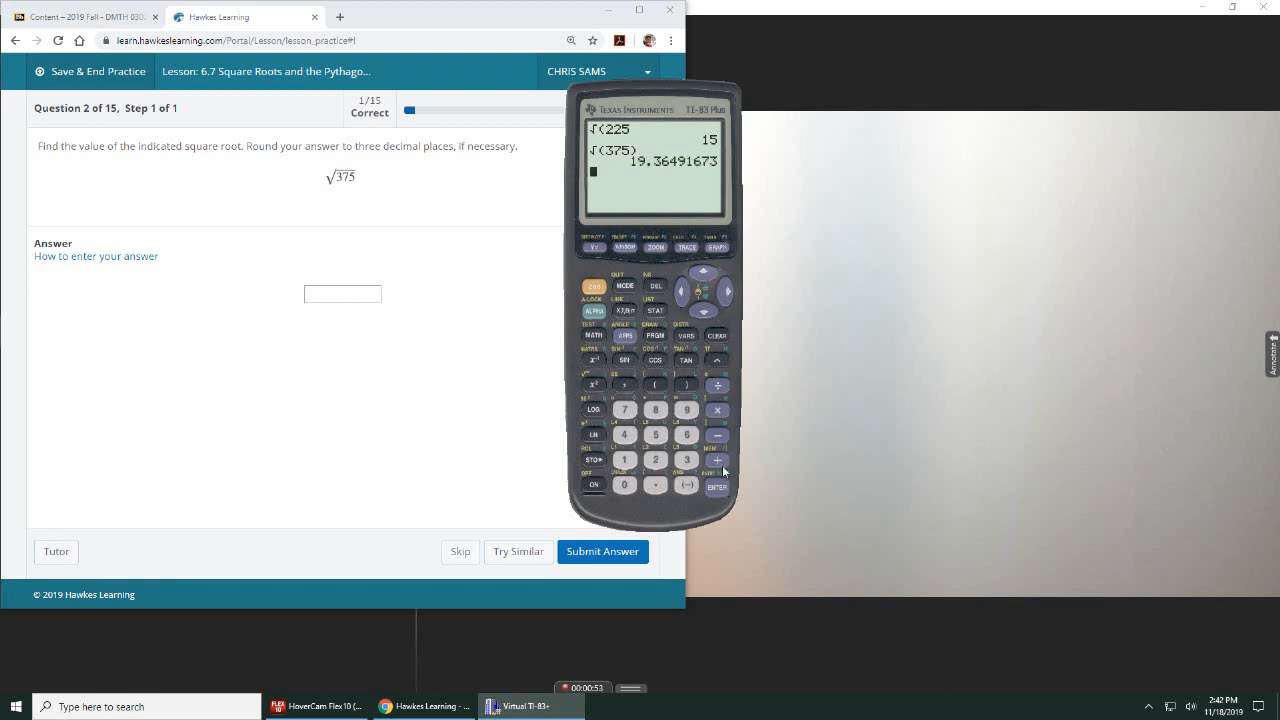
{"action": "mouse_move", "coordinate": [640, 173]}
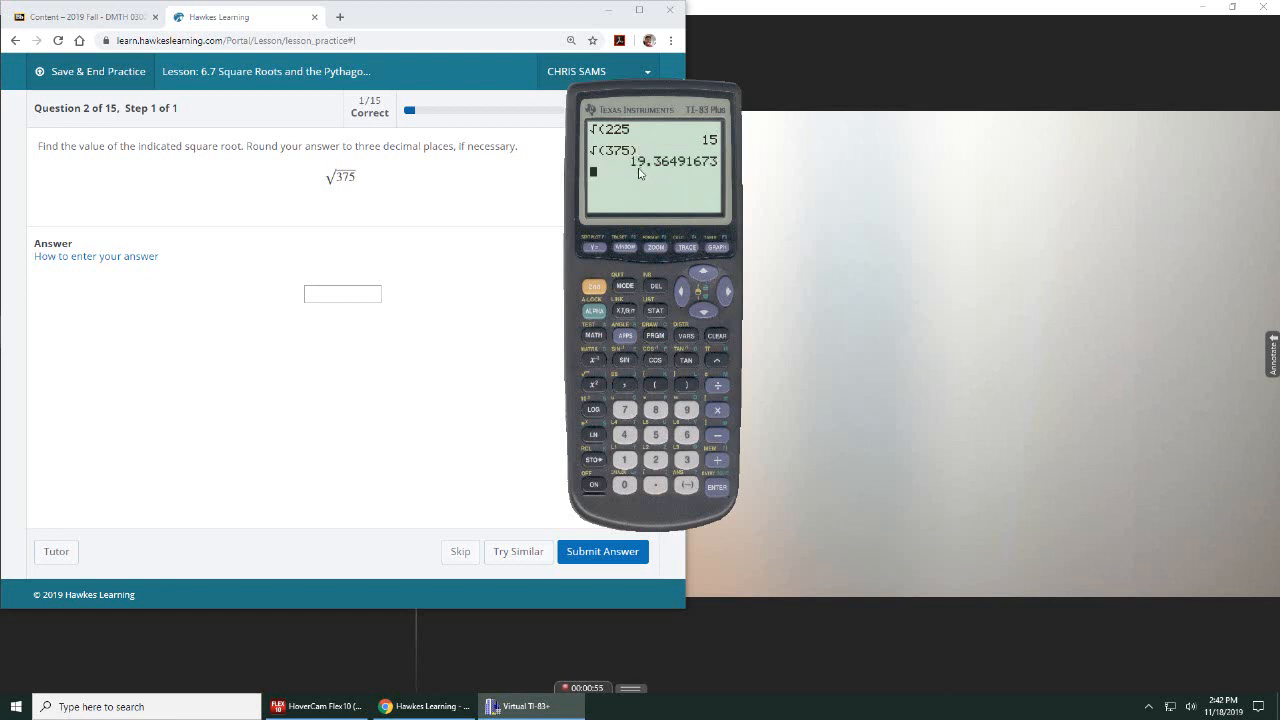